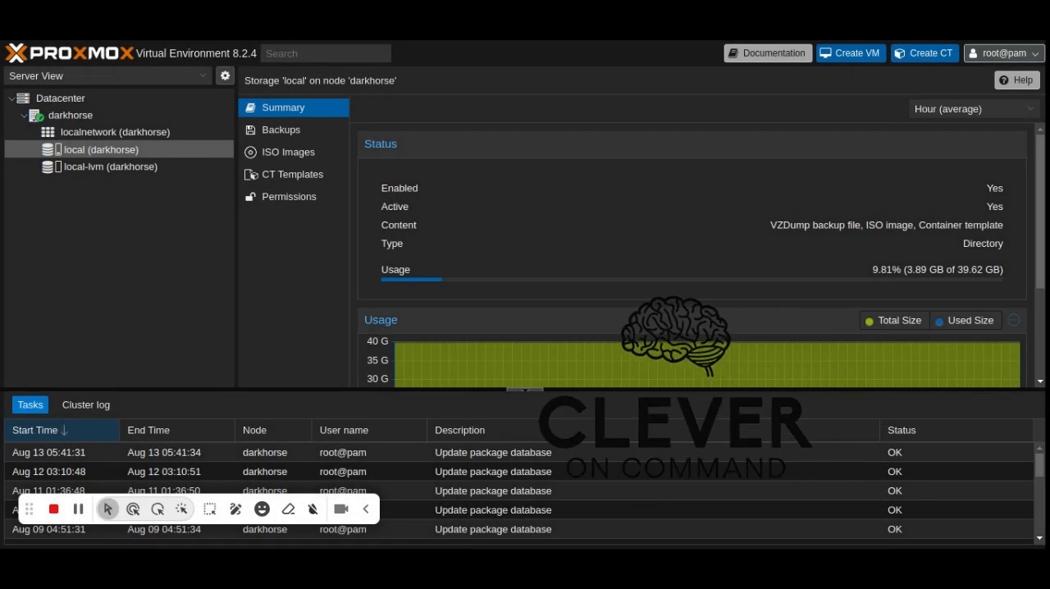
Select the darkhorse node and start a root shell session on it
left_click(71, 115)
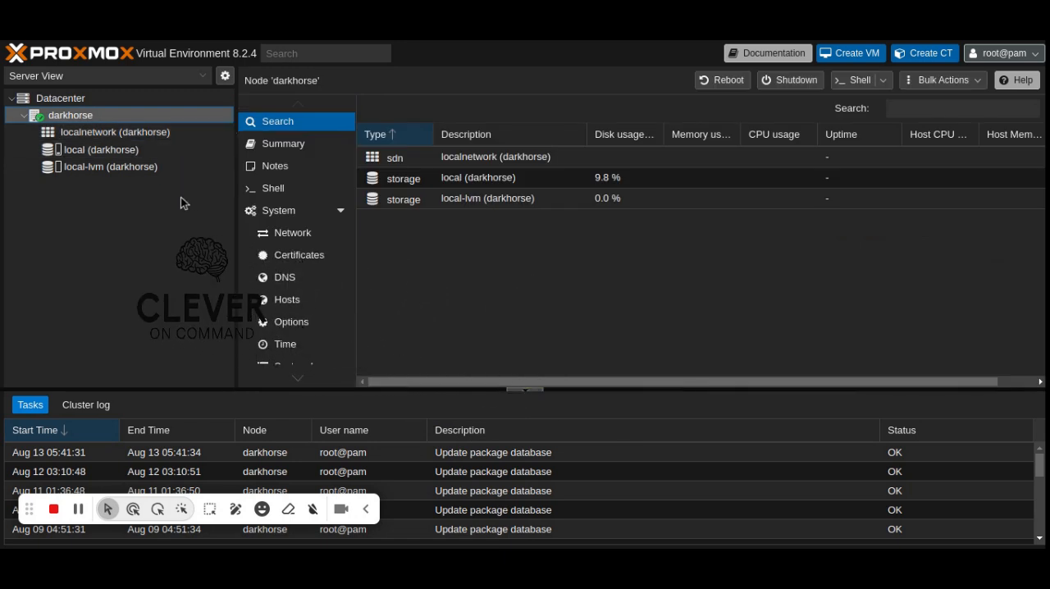
left_click(273, 187)
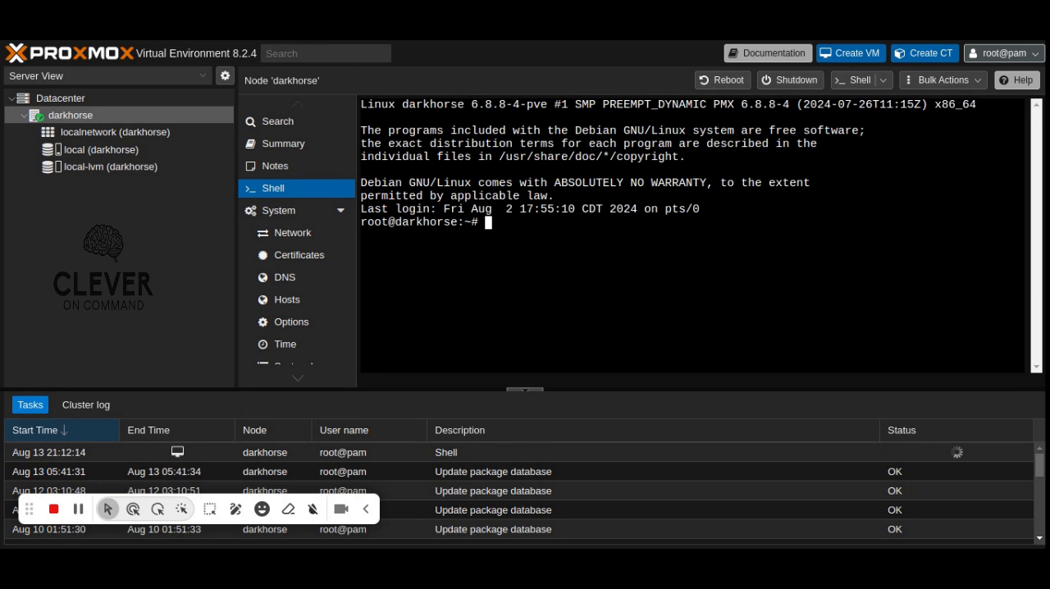
Run pvesm remove local-lvm, then lvremove pve/data confirming with y
type("pvesm remove local-lvm")
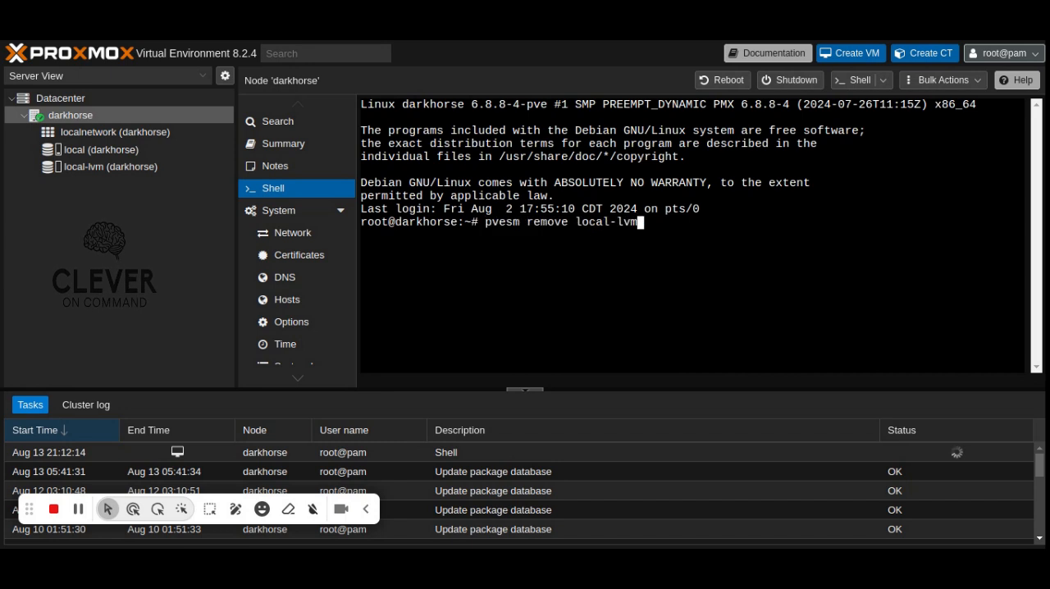
key("Return")
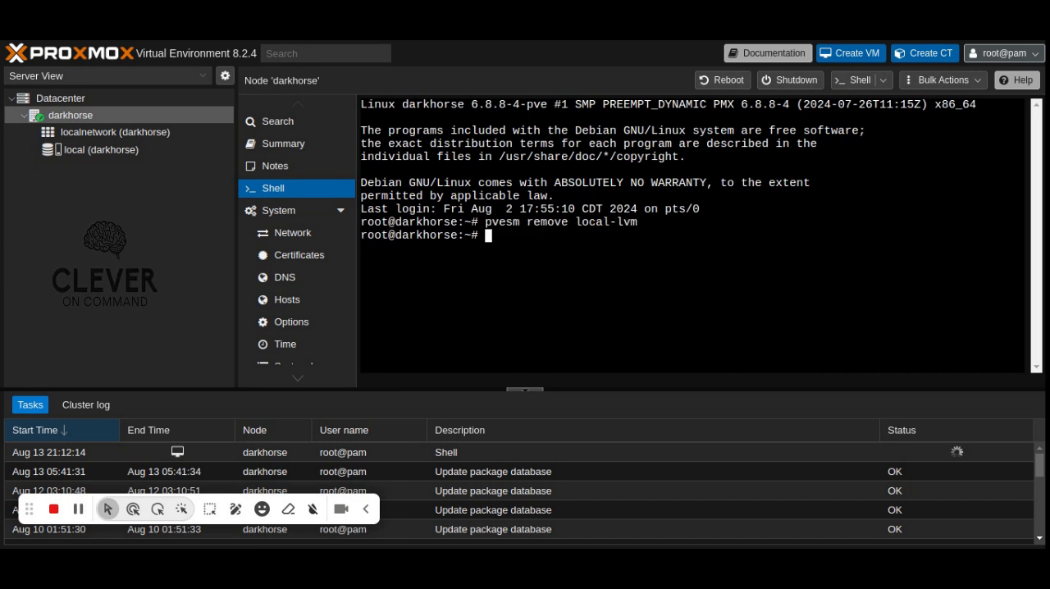
type("lvremove pve/data")
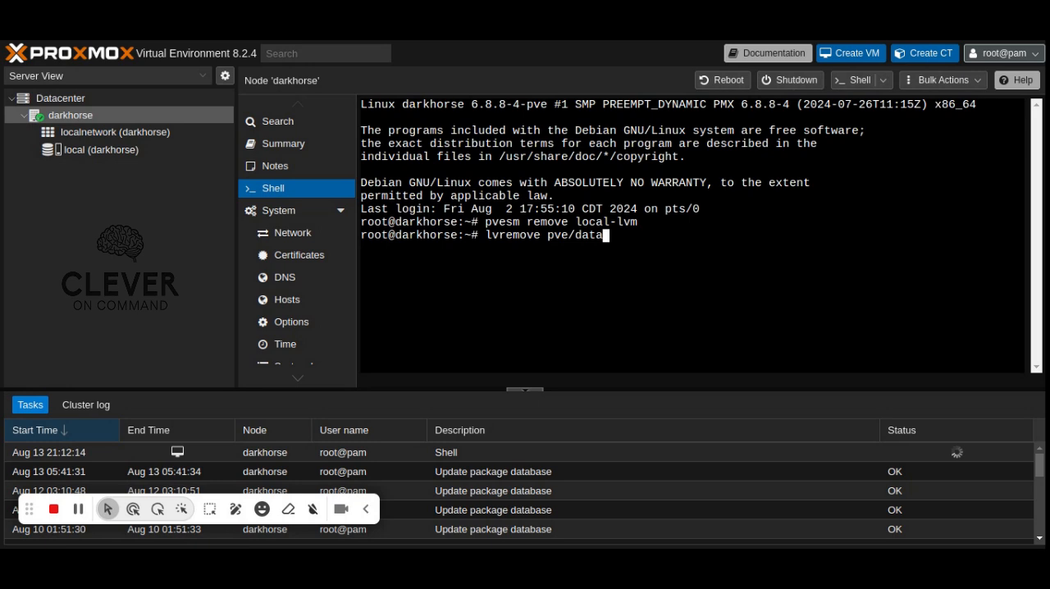
key("Return")
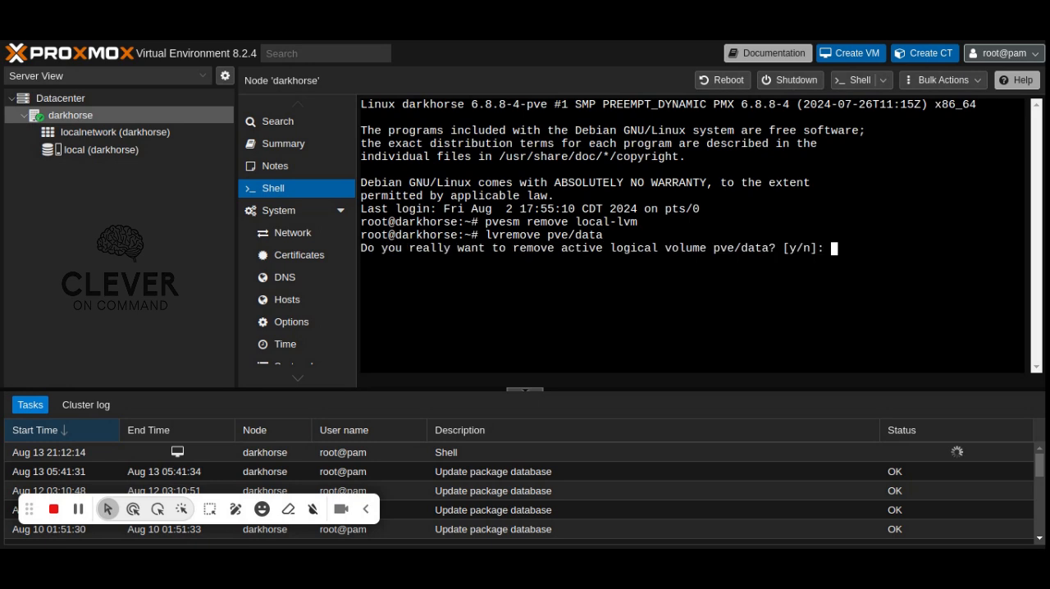
type("y")
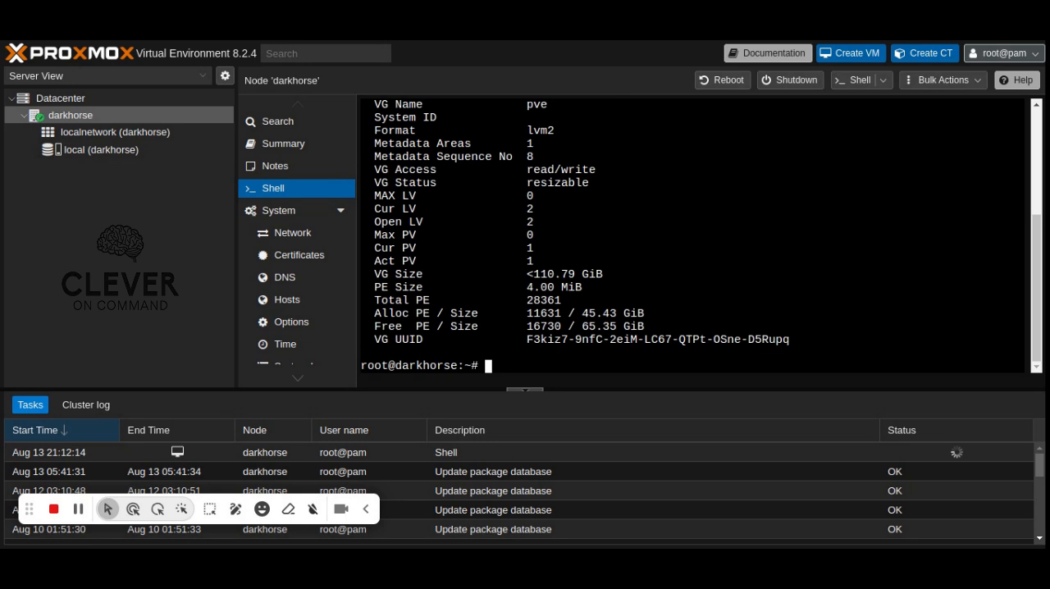
mouse_move(656, 348)
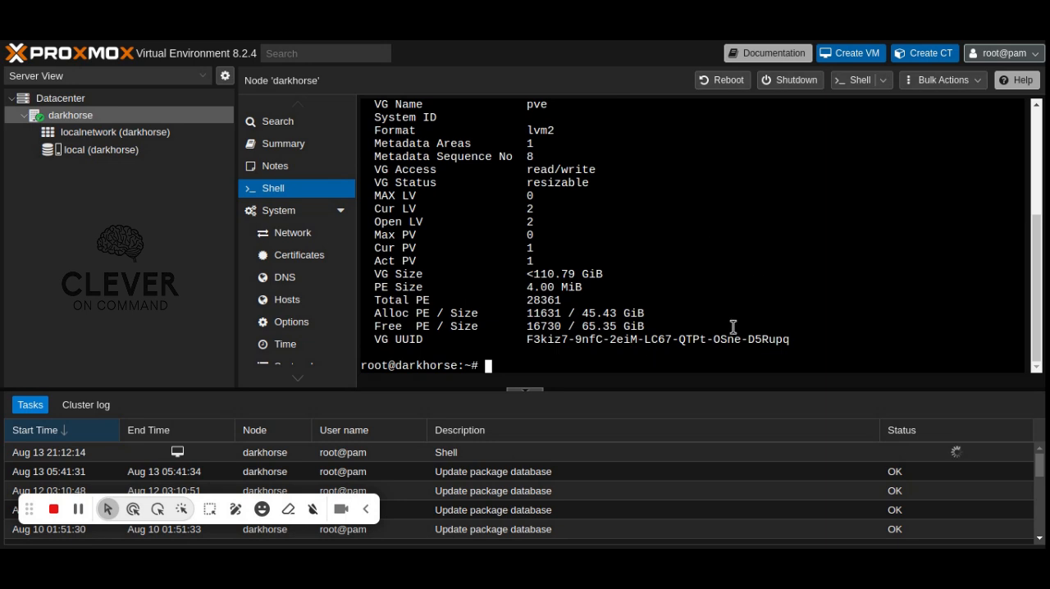
mouse_move(512, 356)
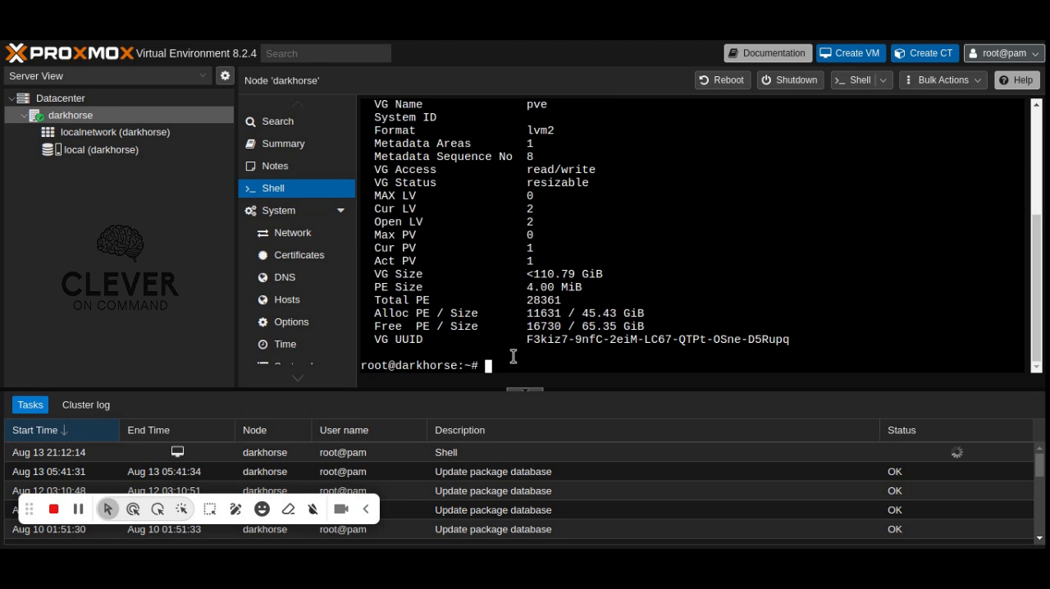
Extend /dev/pve/root by +100%FREE to about 103 GiB and resize2fs its filesystem
type("lvextend -l +100%FREE /dev/pve/root")
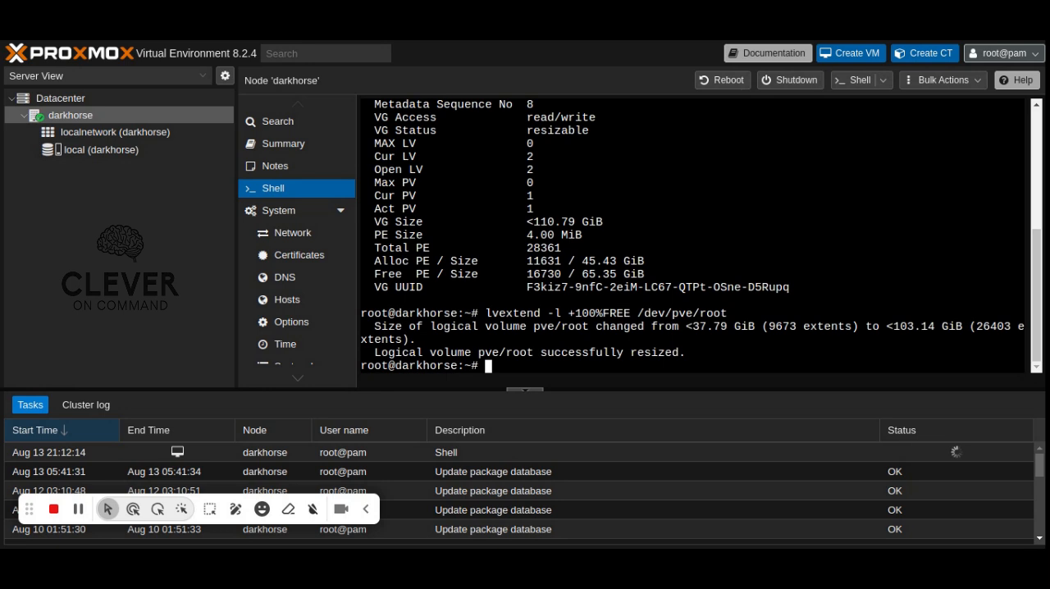
mouse_move(585, 305)
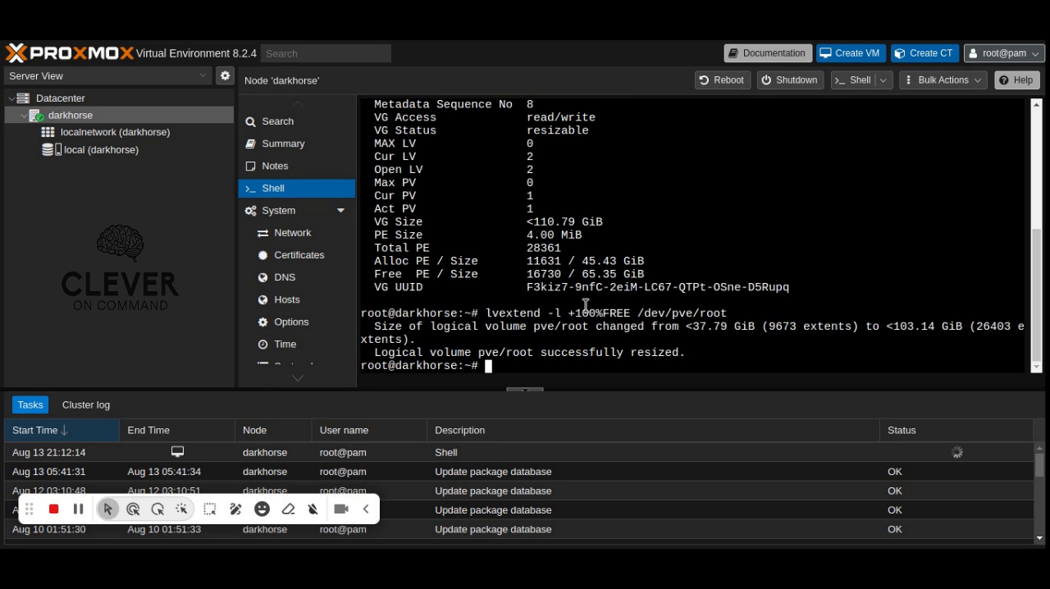
type("resize2fs /dev/pve/root")
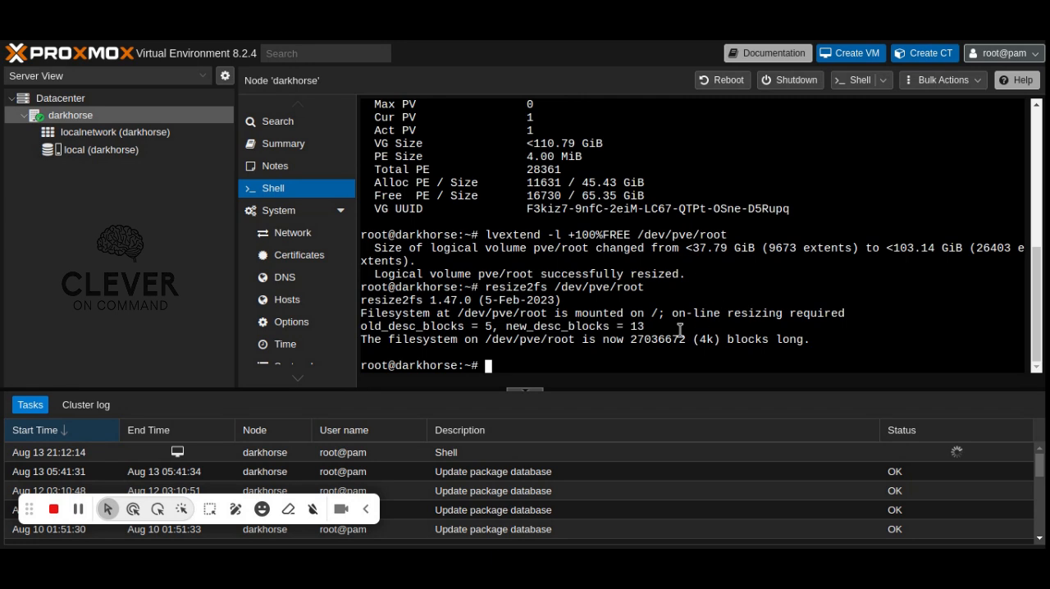
mouse_move(433, 46)
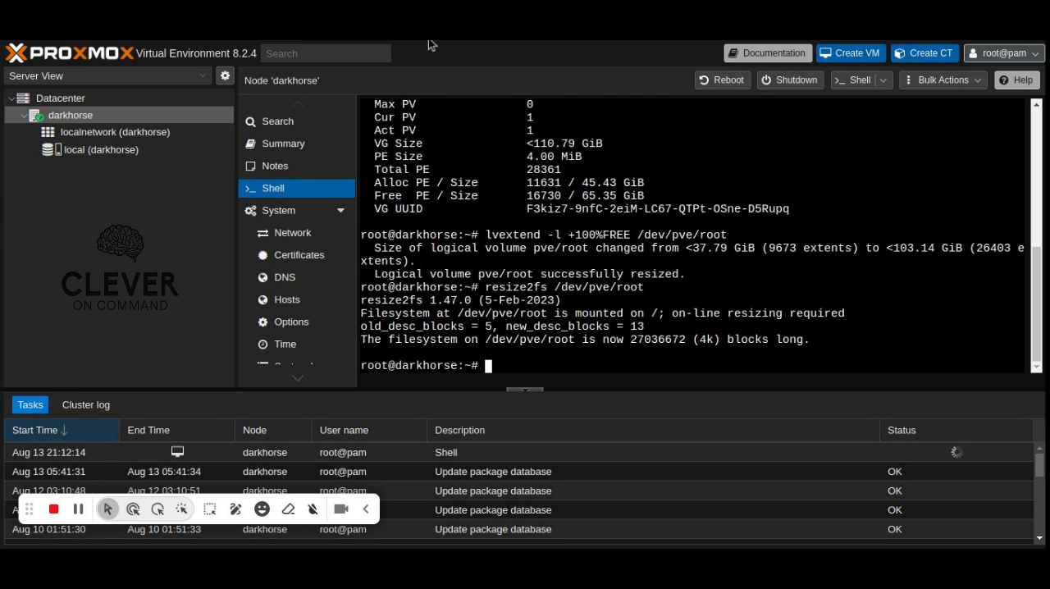
Edit /etc/pve/storage.cfg in nano to allow images, iso, vztmpl, backup, rootdir, snippets with maxfiles 0, and save
type("nano /etc/pve/storage.cfg")
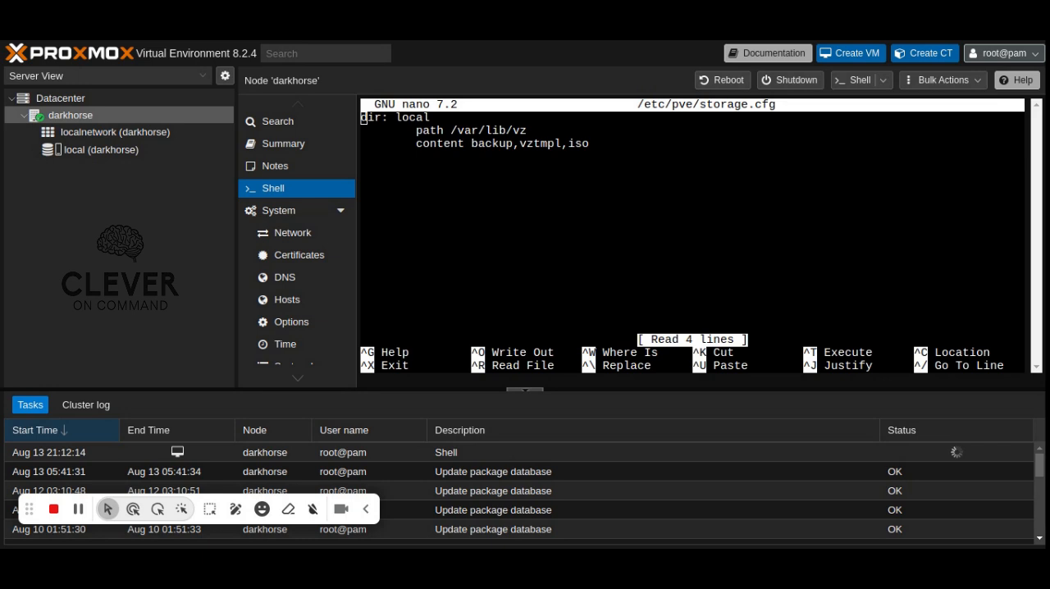
mouse_move(505, 46)
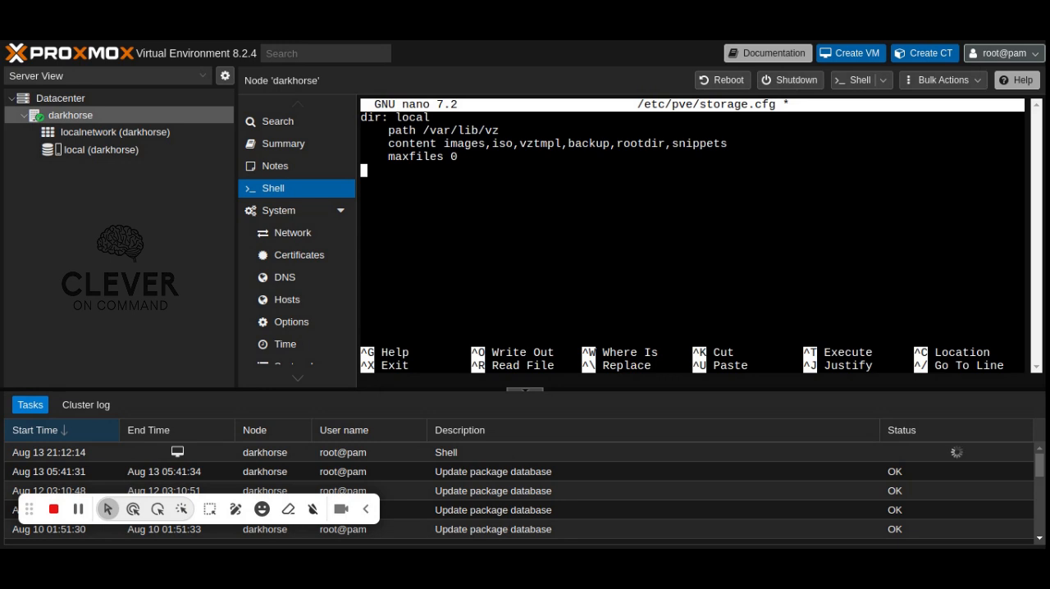
key("ctrl+x")
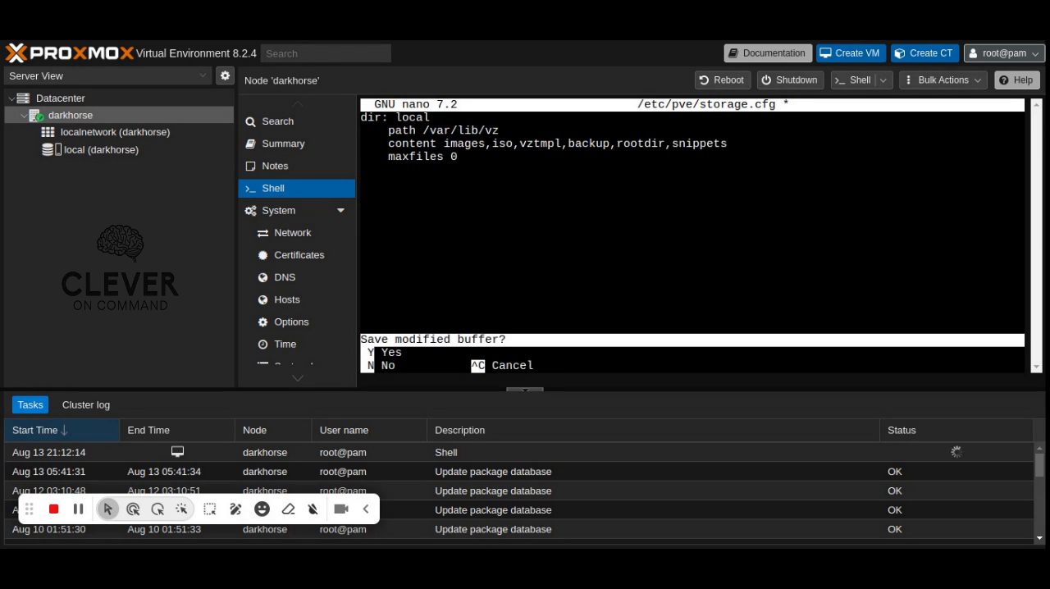
key("y")
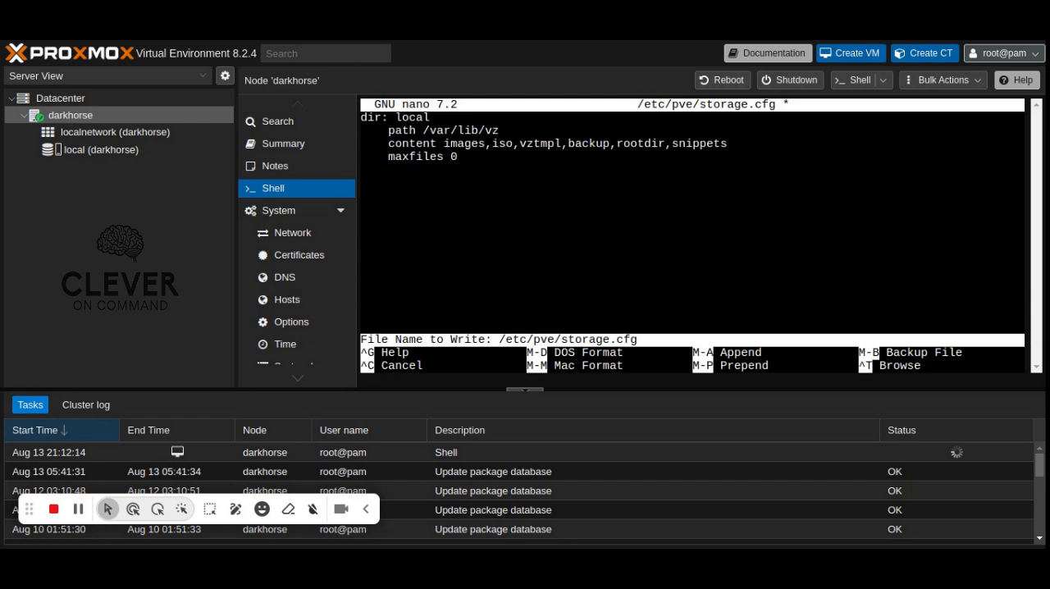
key("ctrl+x")
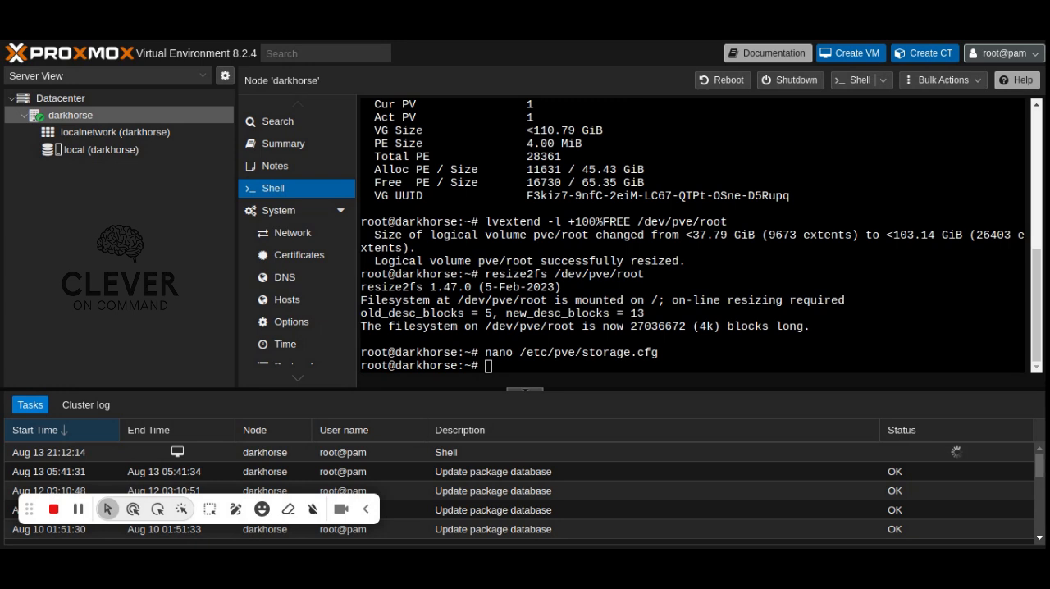
mouse_move(679, 348)
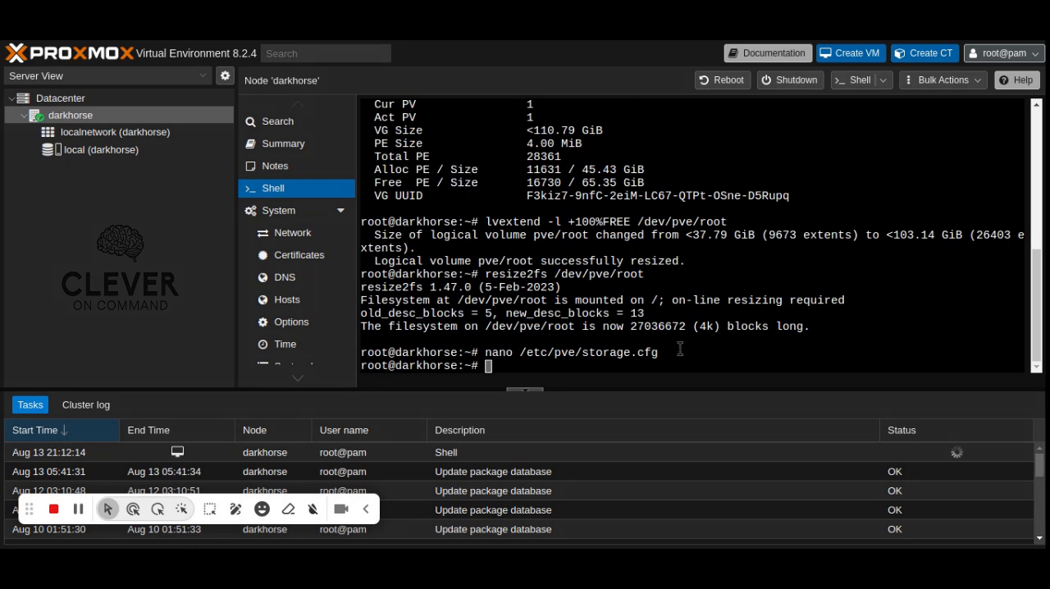
Run systemctl restart pvedaemon to reload the storage configuration
type("systemctl restart pvedaemon")
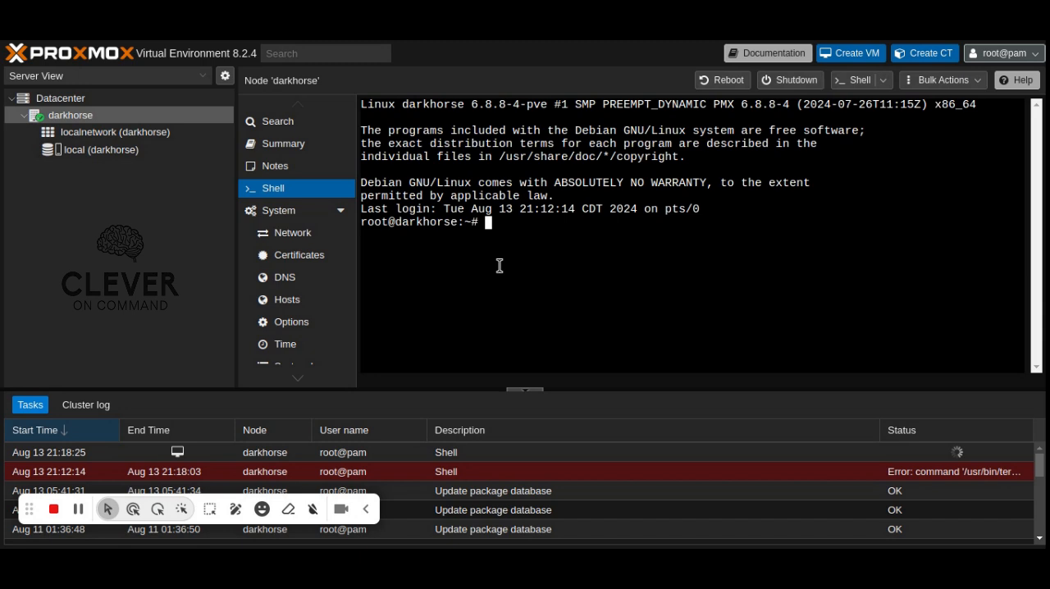
Run pvesm status, confirming only the local dir storage remains with about 97.6 GB free
type("pvesm status")
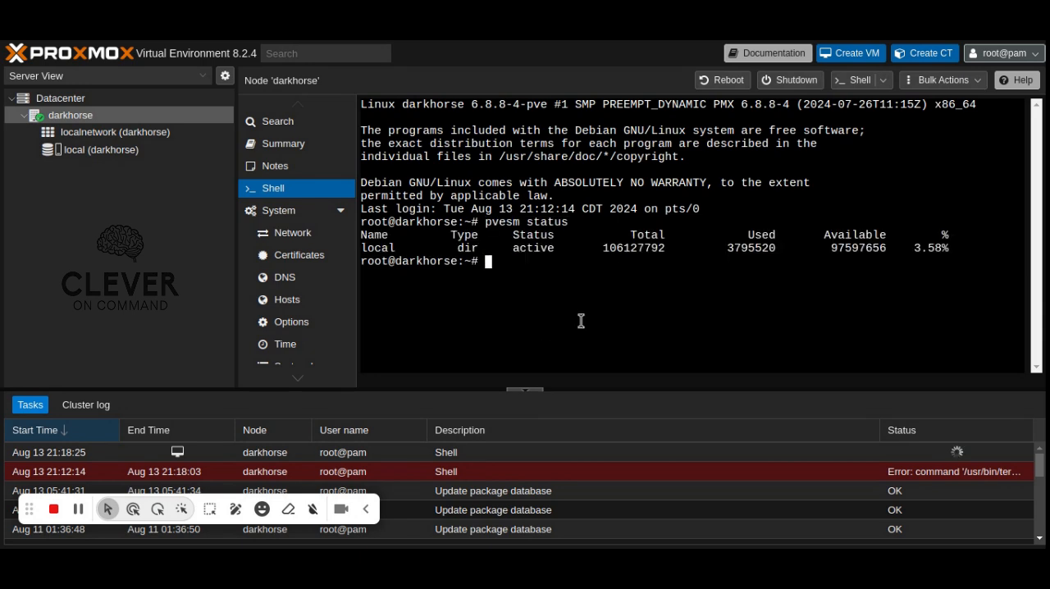
mouse_move(551, 282)
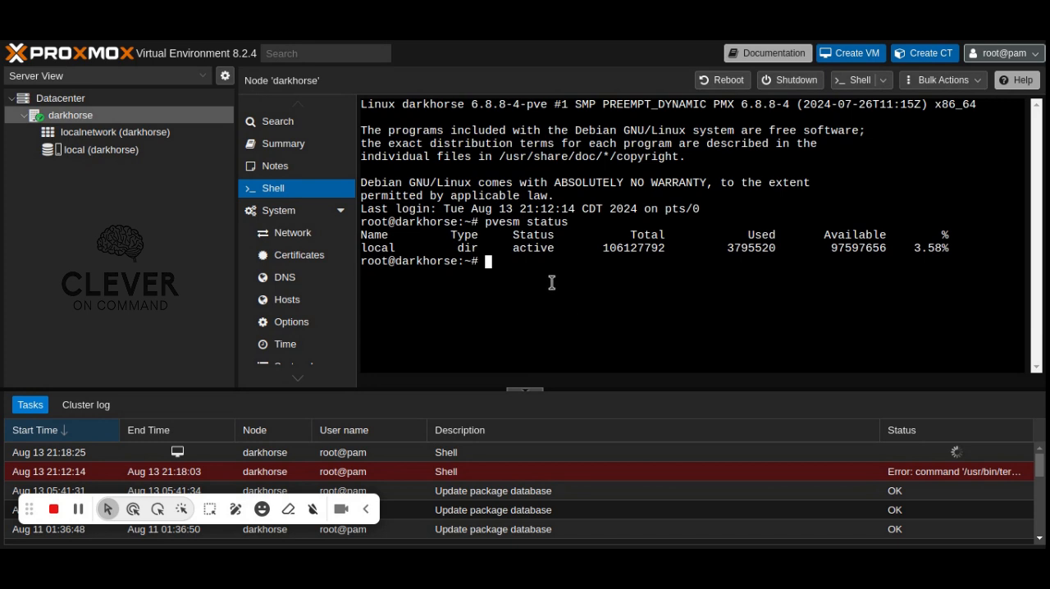